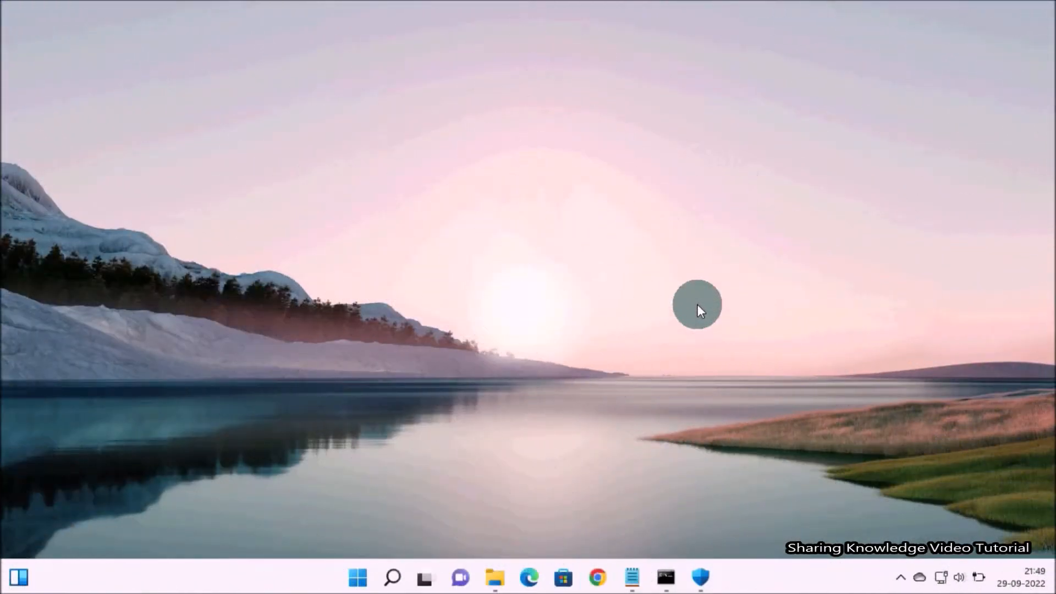
mouse_move(927, 483)
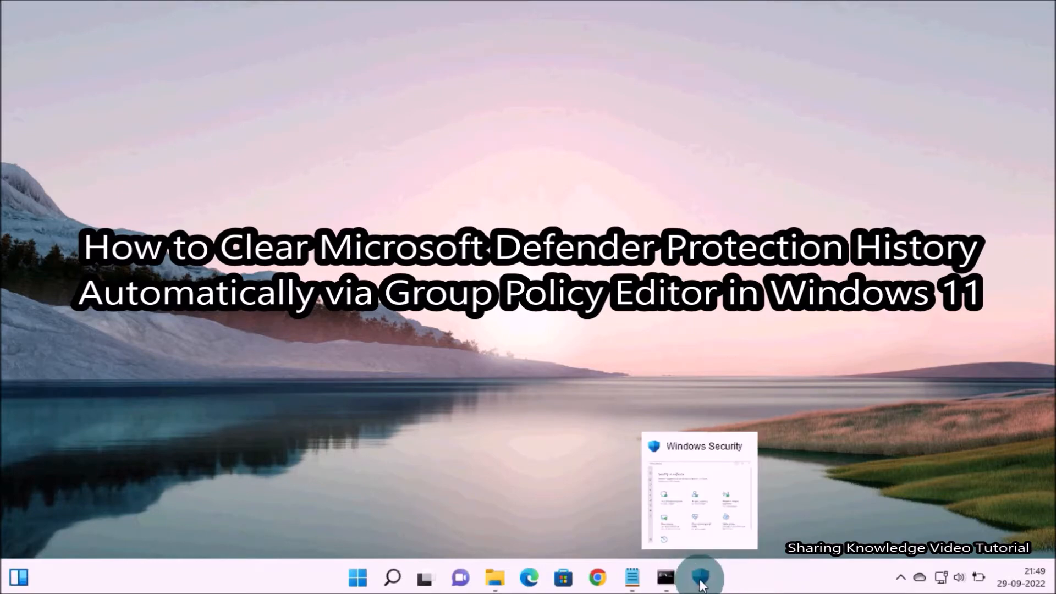
- Review the antivirus protection history in Windows Security, then close the app
left_click(700, 577)
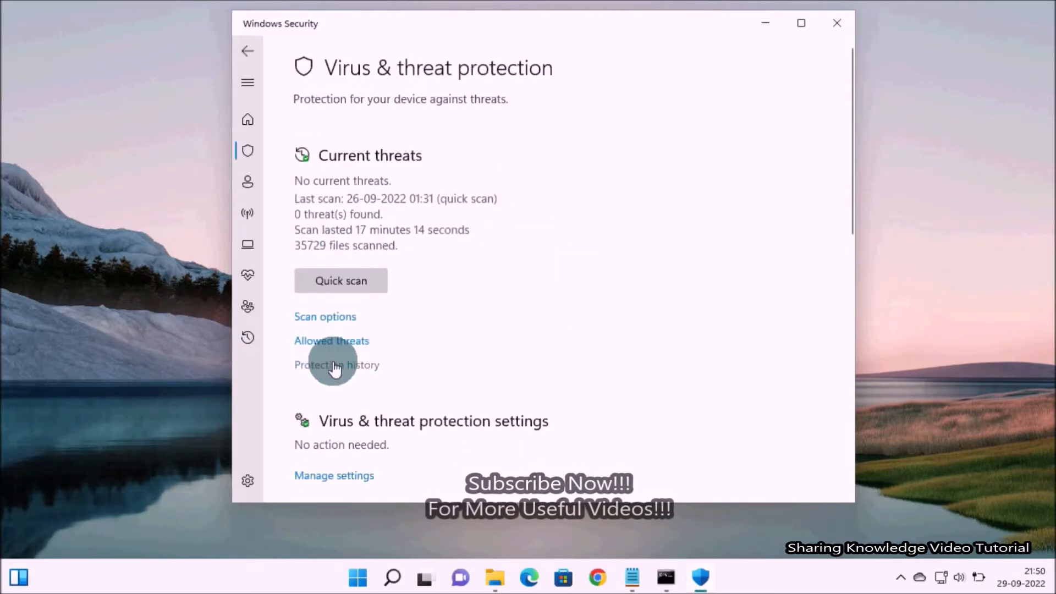
left_click(337, 364)
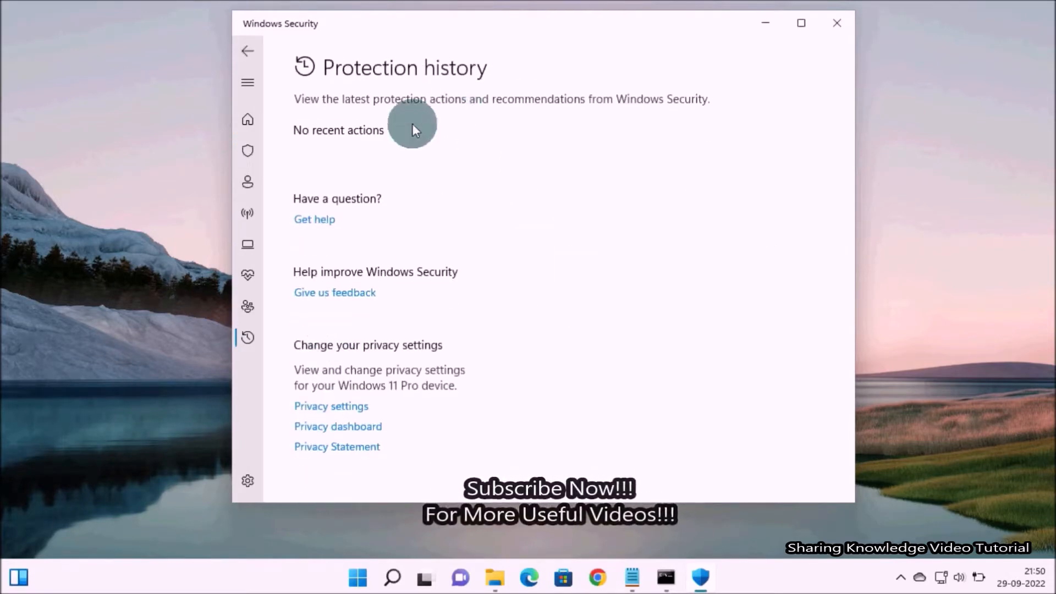
mouse_move(606, 122)
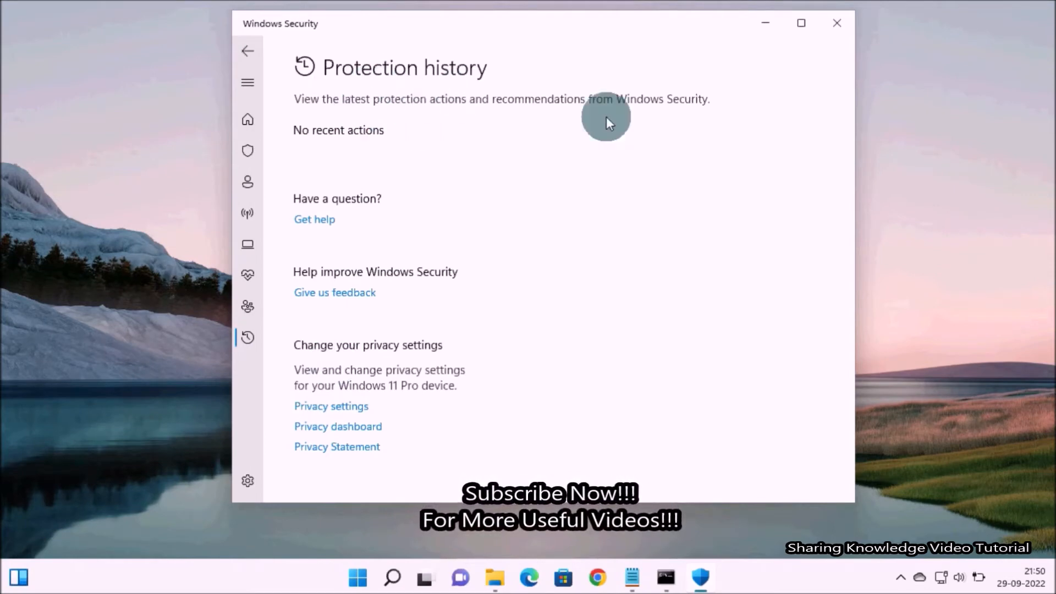
mouse_move(778, 85)
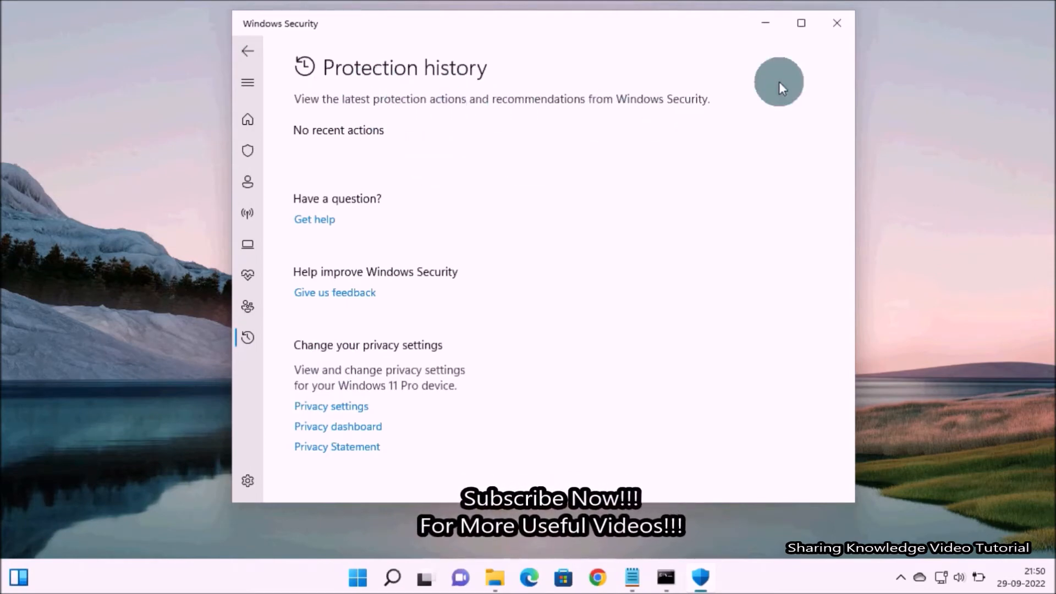
left_click(838, 23)
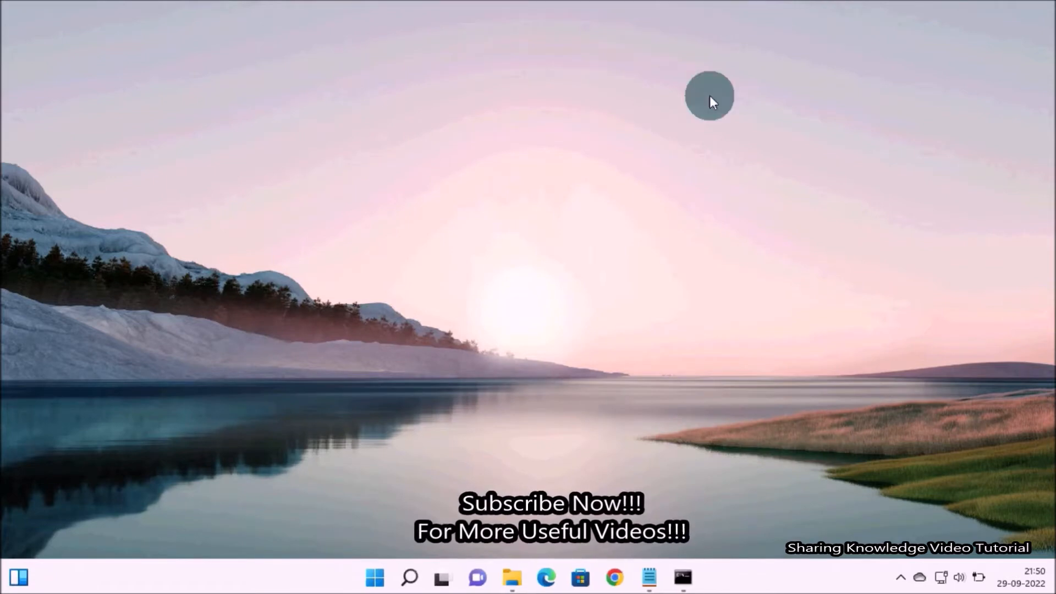
mouse_move(701, 121)
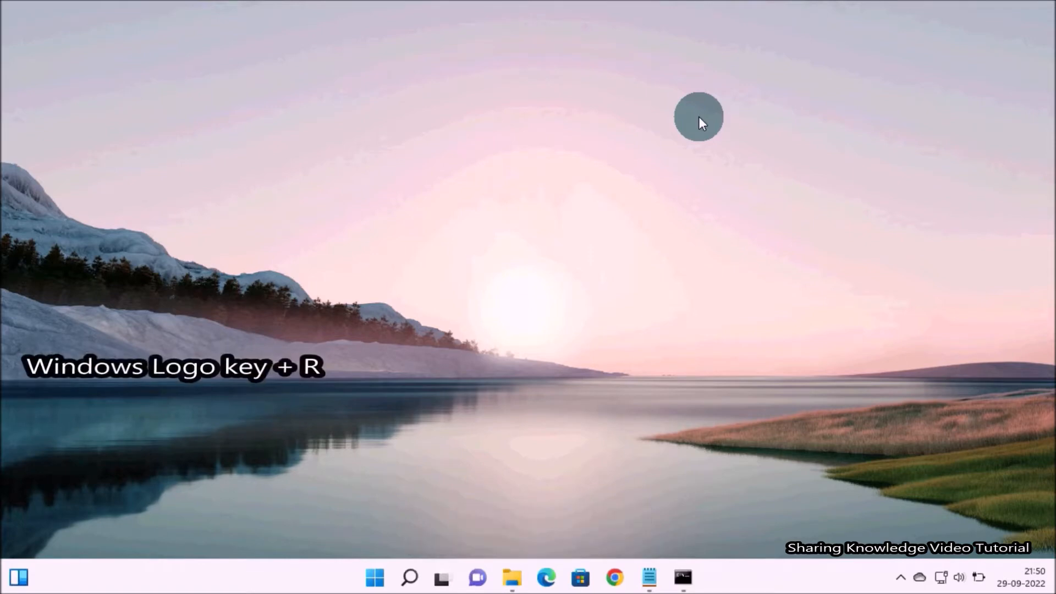
- Launch the Local Group Policy Editor by running gpedit.msc from the Run dialog
key("win+r")
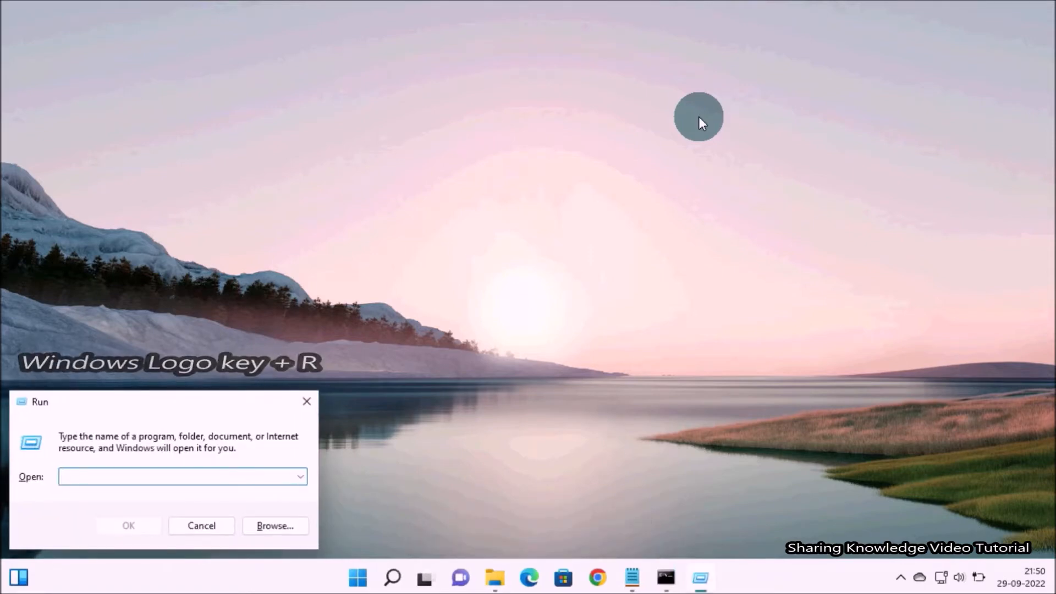
type("gpedit.msc")
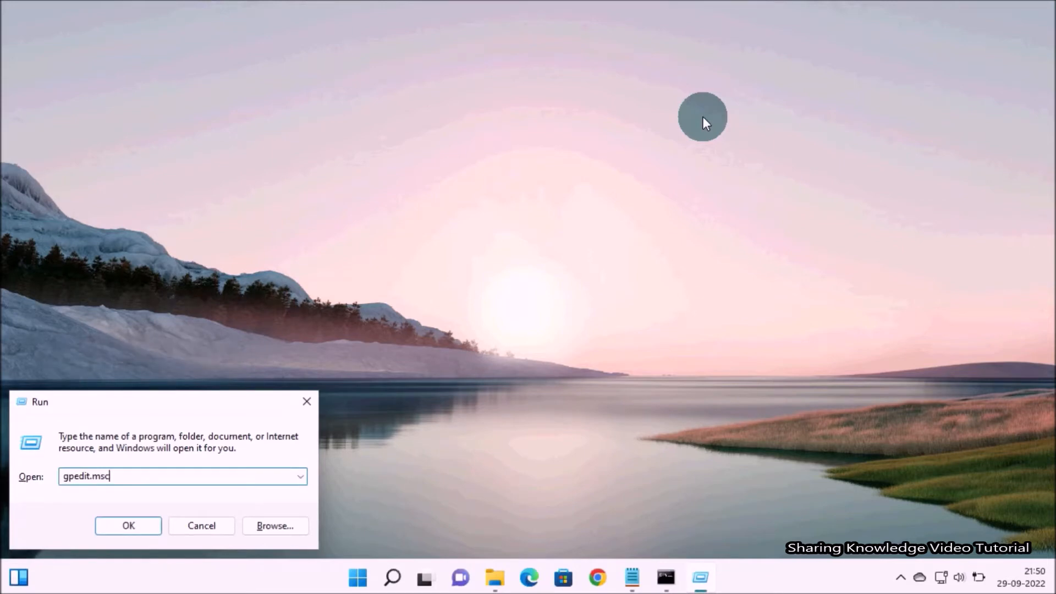
left_click(127, 526)
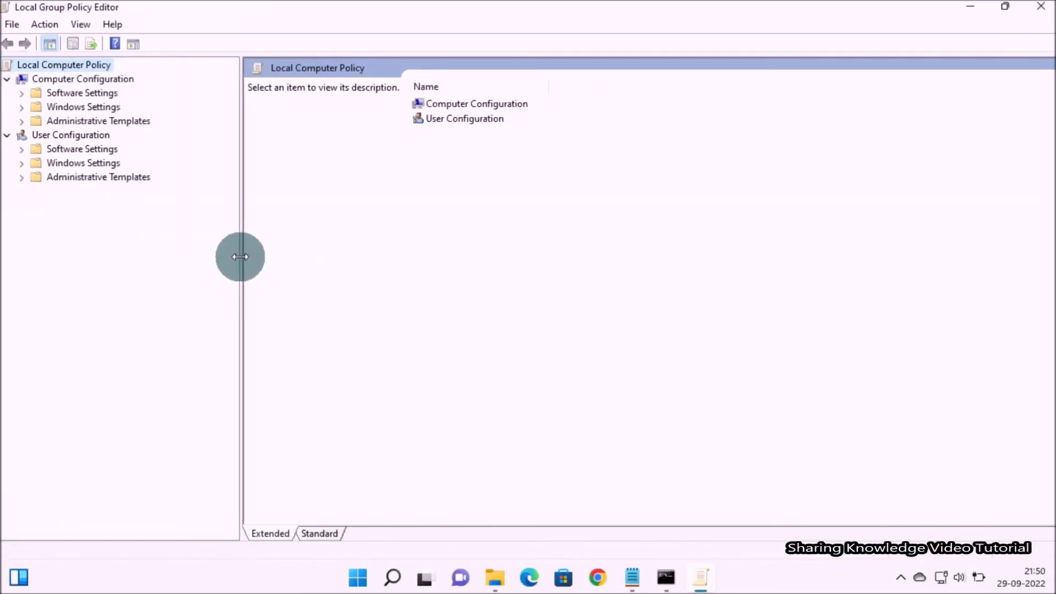
- Navigate Computer Configuration > Administrative Templates > Windows Components > Microsoft Defender Antivirus > Scan
left_click(82, 79)
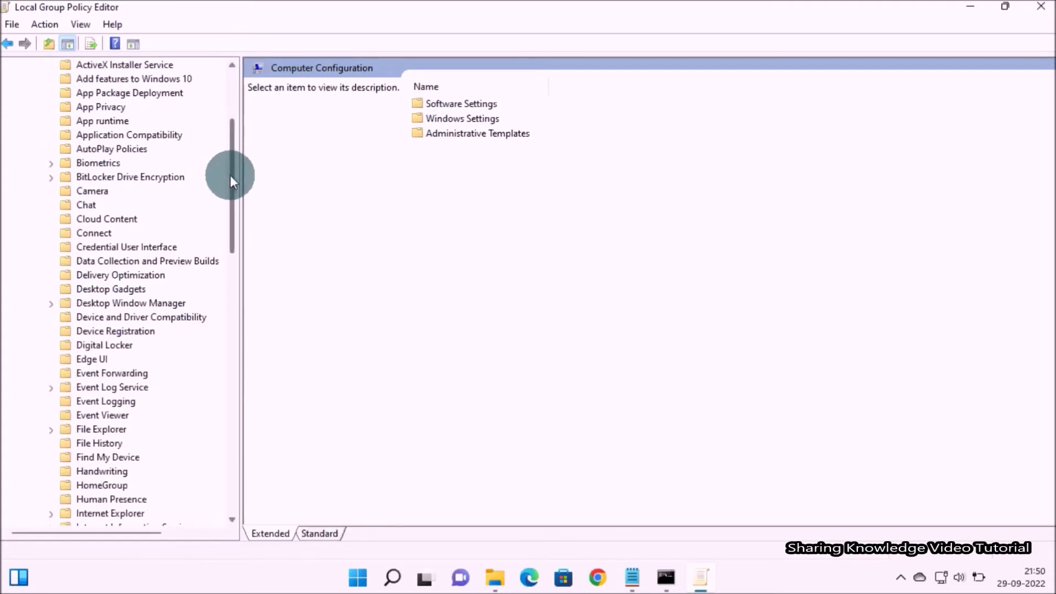
scroll("down", 3)
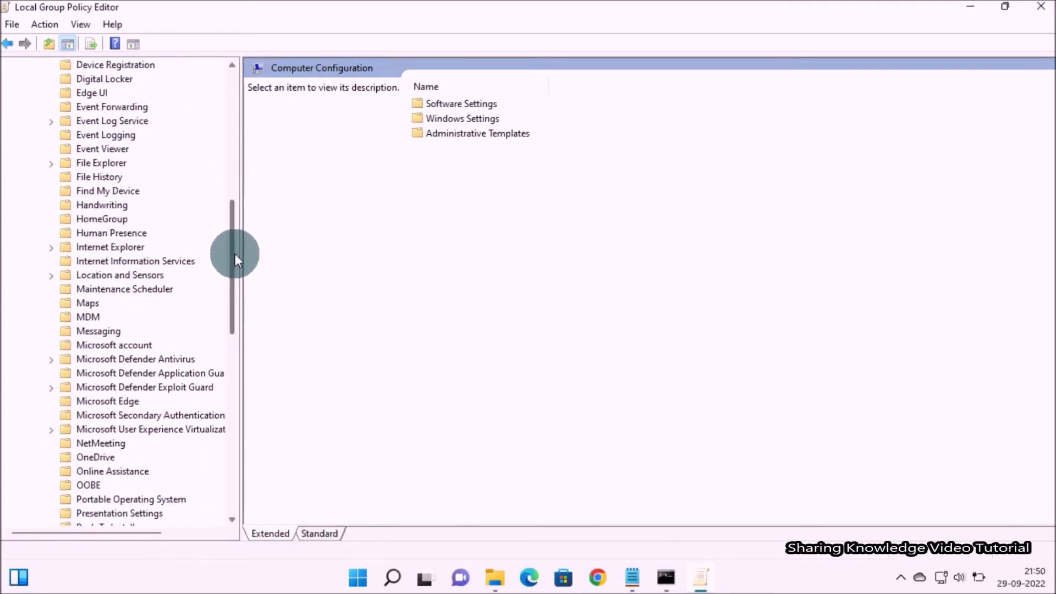
scroll("down", 3)
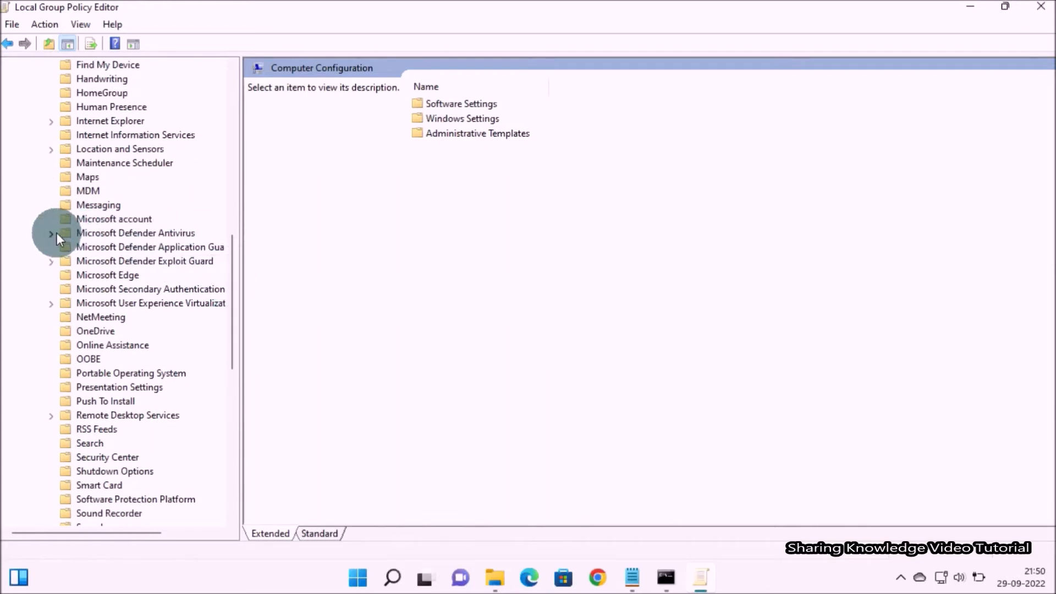
left_click(52, 238)
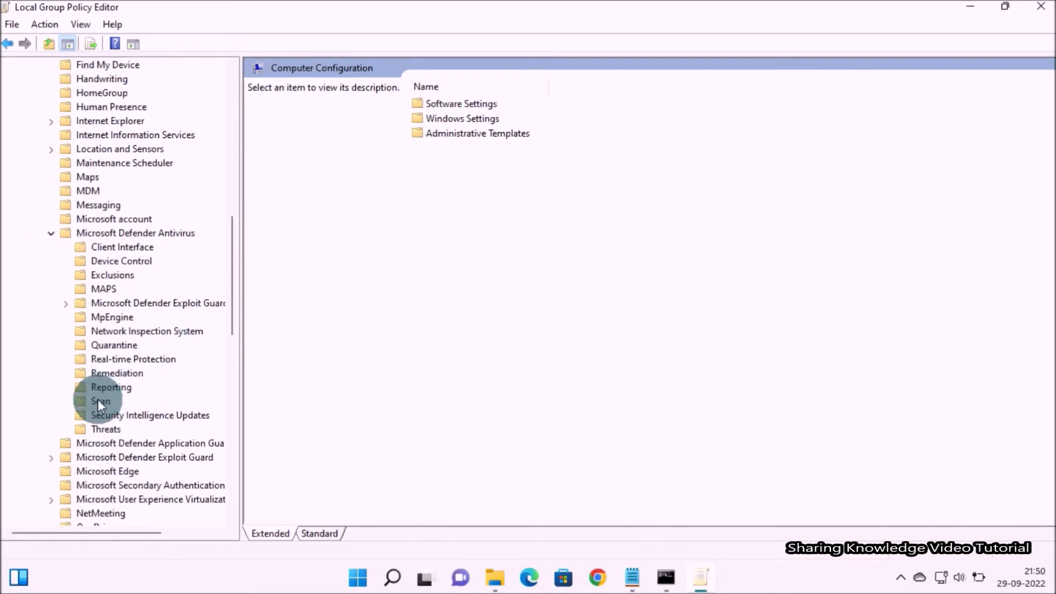
left_click(100, 400)
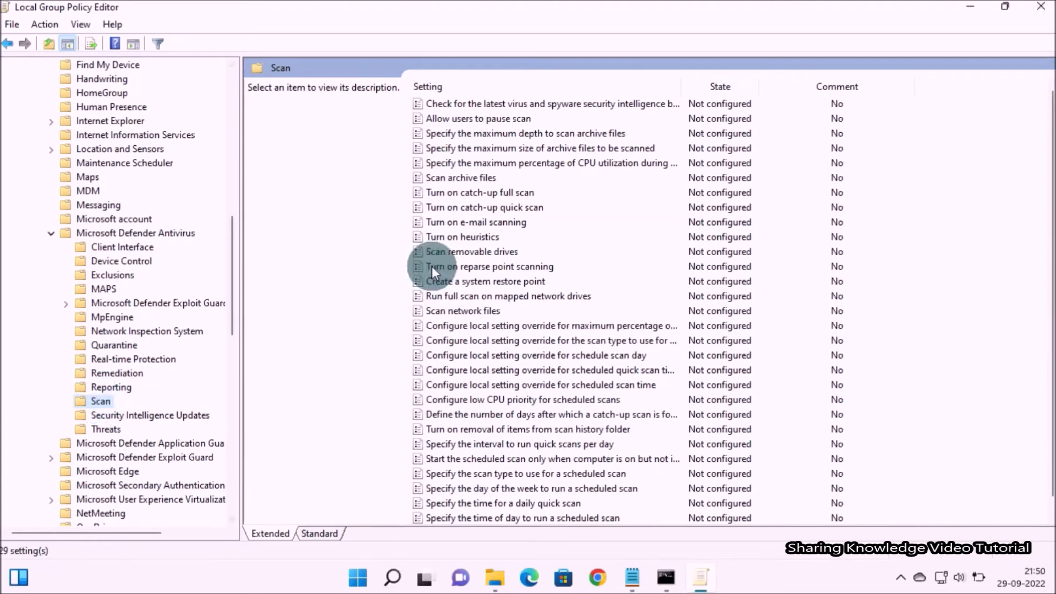
mouse_move(461, 314)
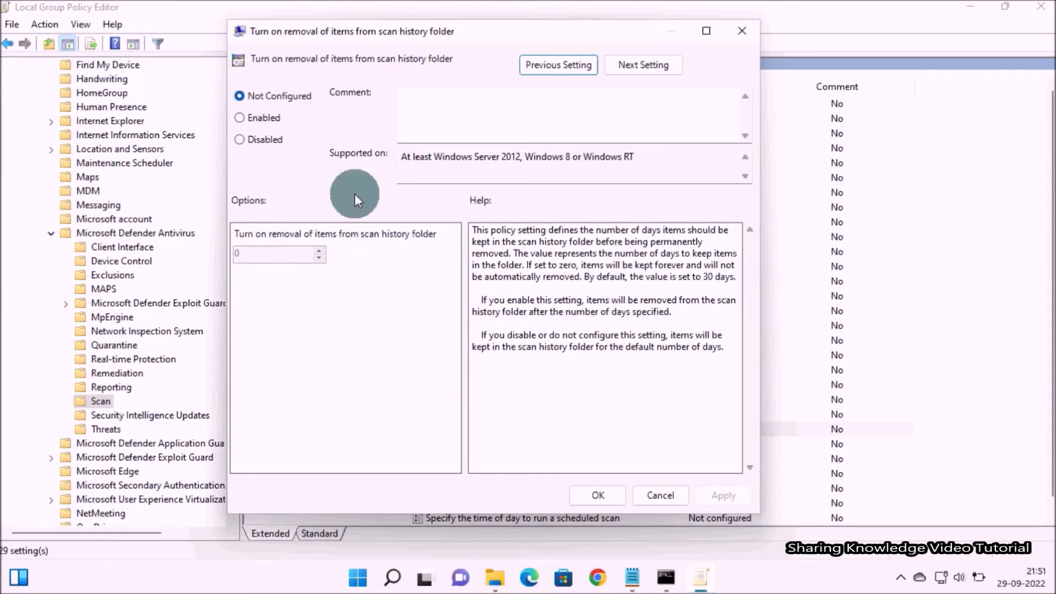
- Mark the 'Turn on removal of items from scan history folder' policy as Enabled
left_click(240, 118)
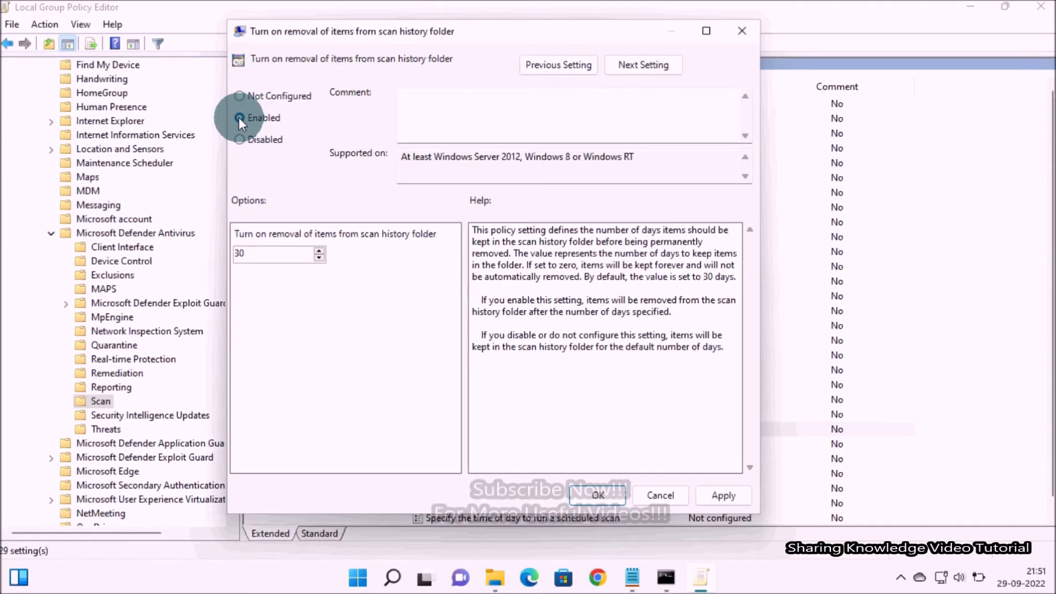
- Confirm the 30-day value, apply the Enabled policy setting and close its dialog
left_click(240, 117)
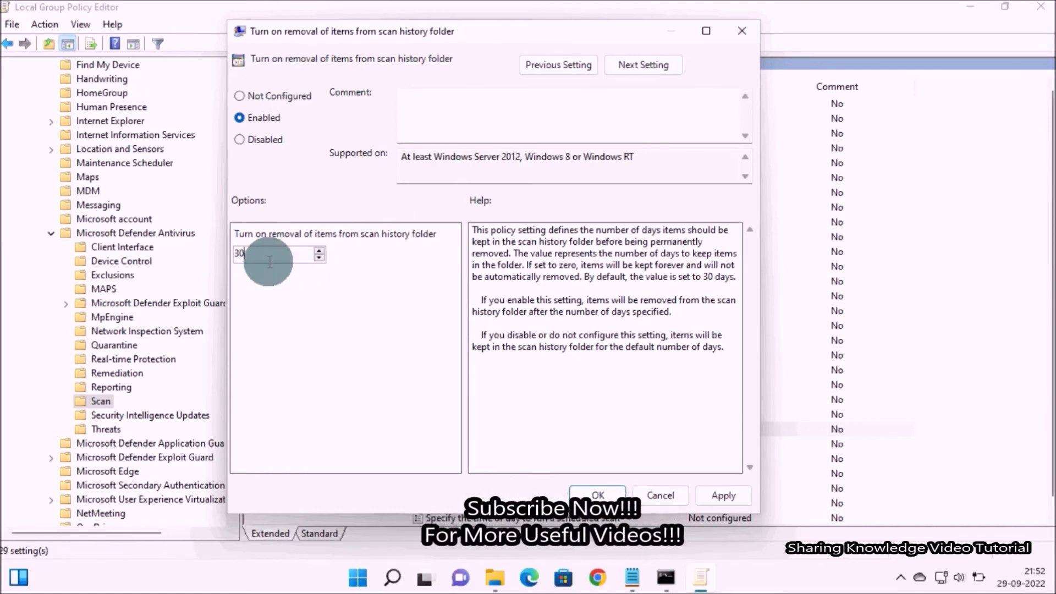
left_click(723, 495)
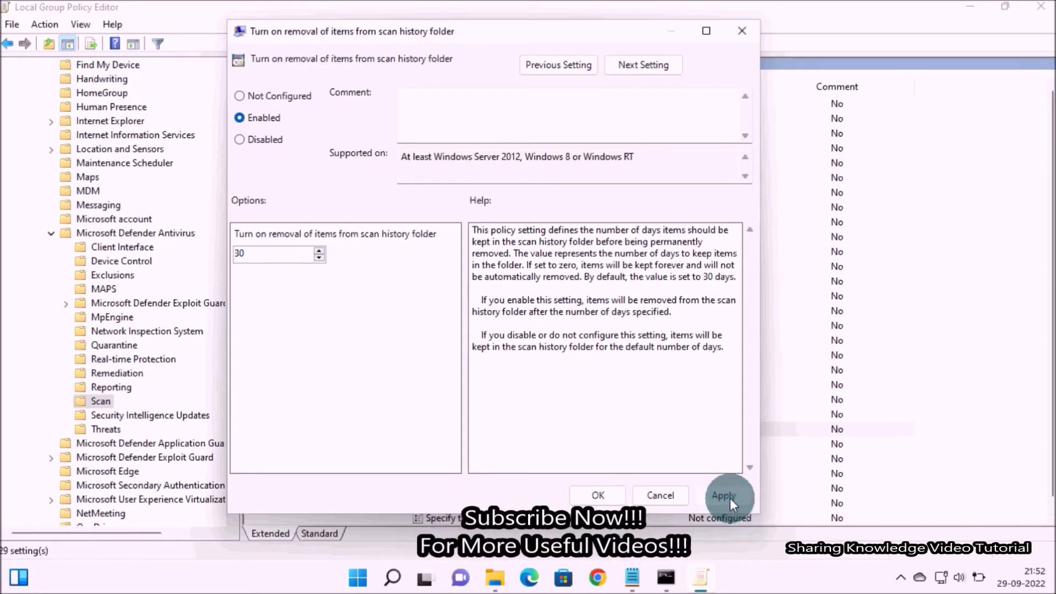
left_click(724, 496)
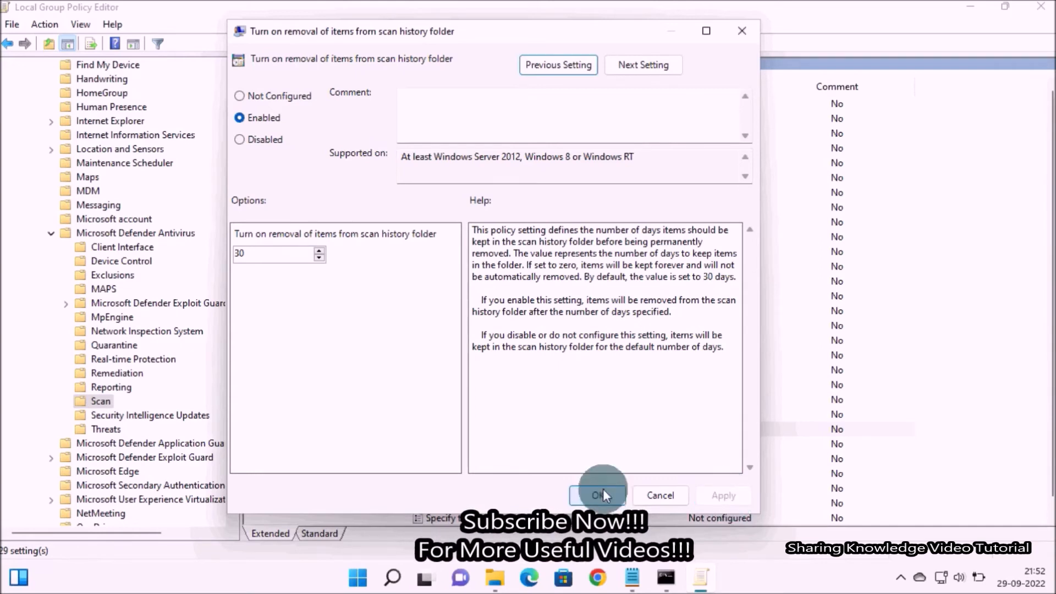
left_click(596, 495)
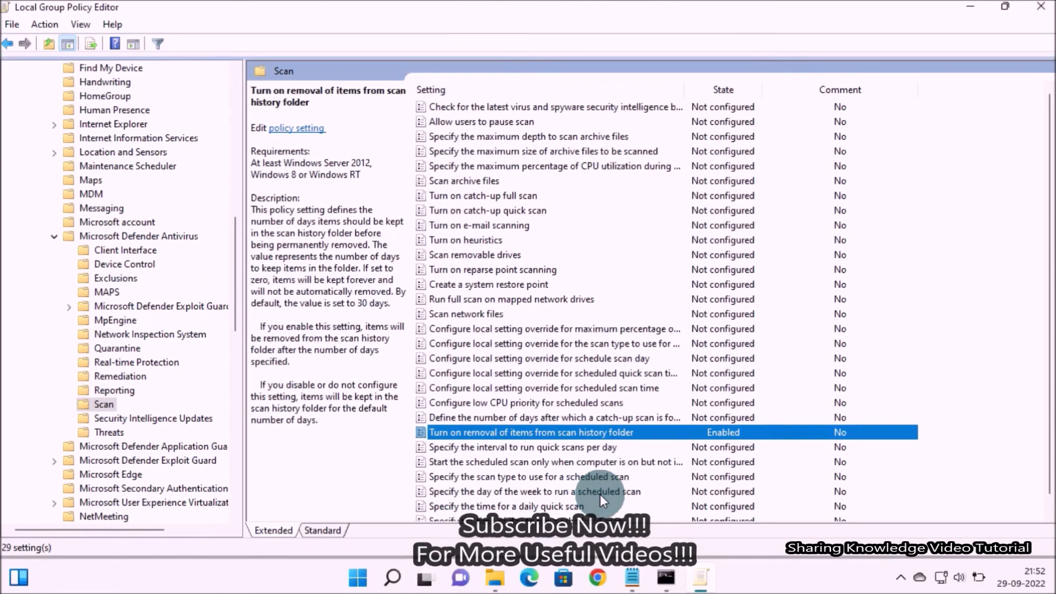
- Collapse the Microsoft Defender Antivirus and Windows Components folders and close the editor
left_click(137, 235)
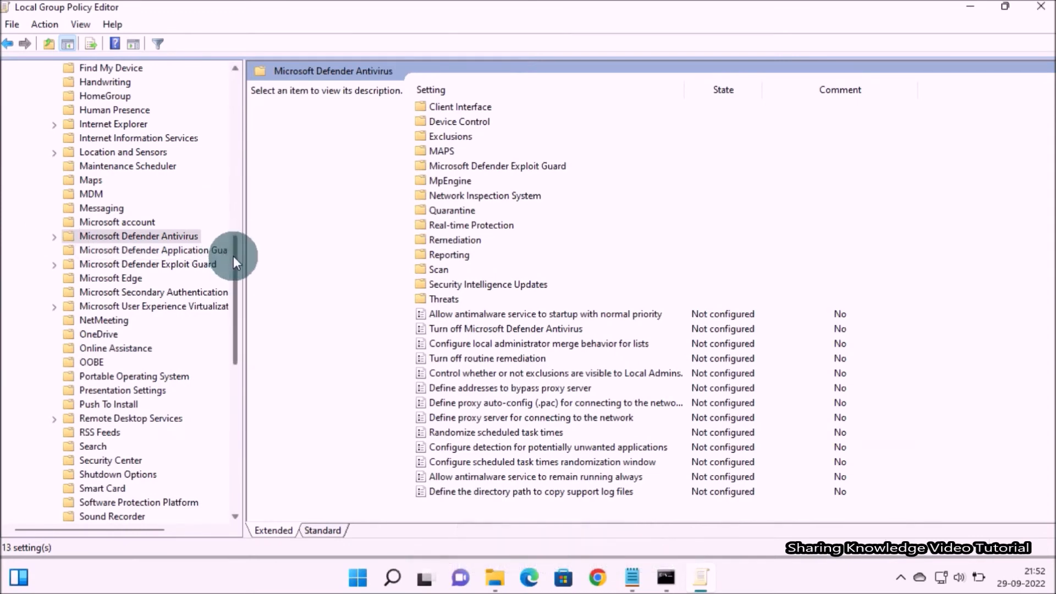
left_click(112, 221)
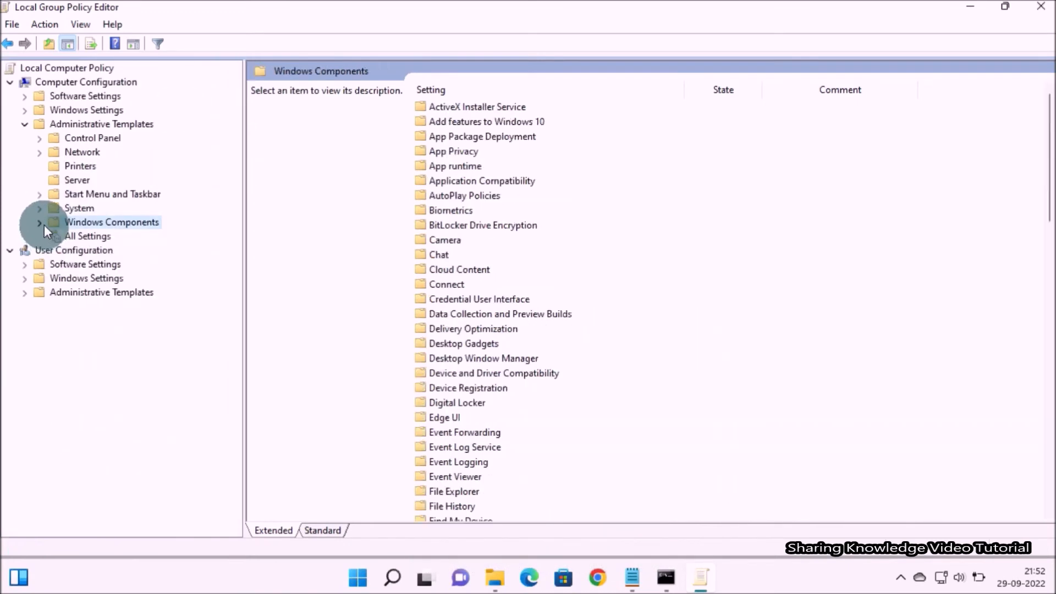
left_click(1041, 6)
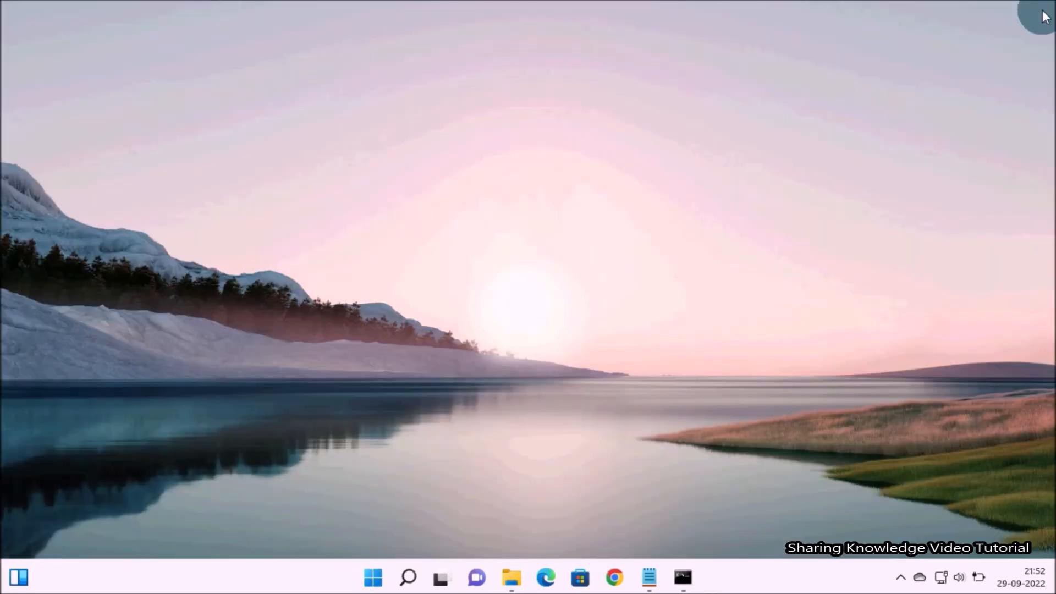